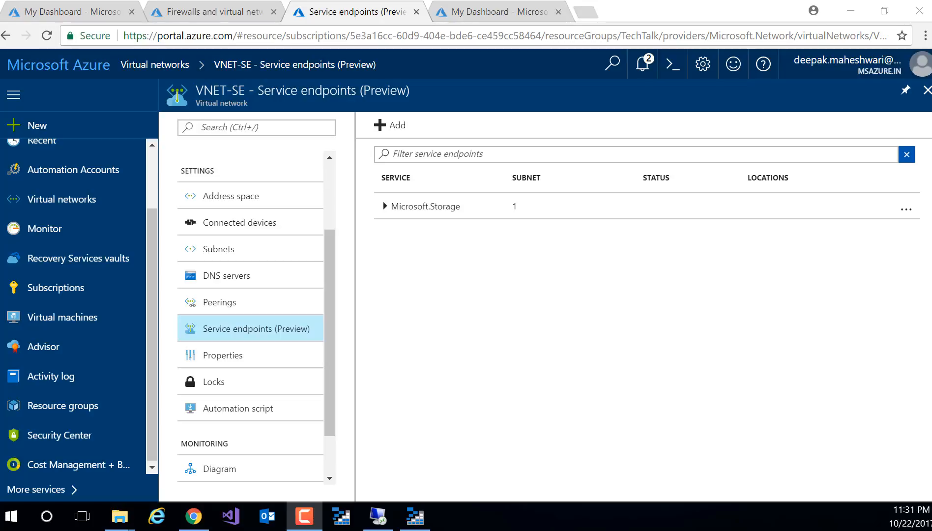
mouse_move(553, 326)
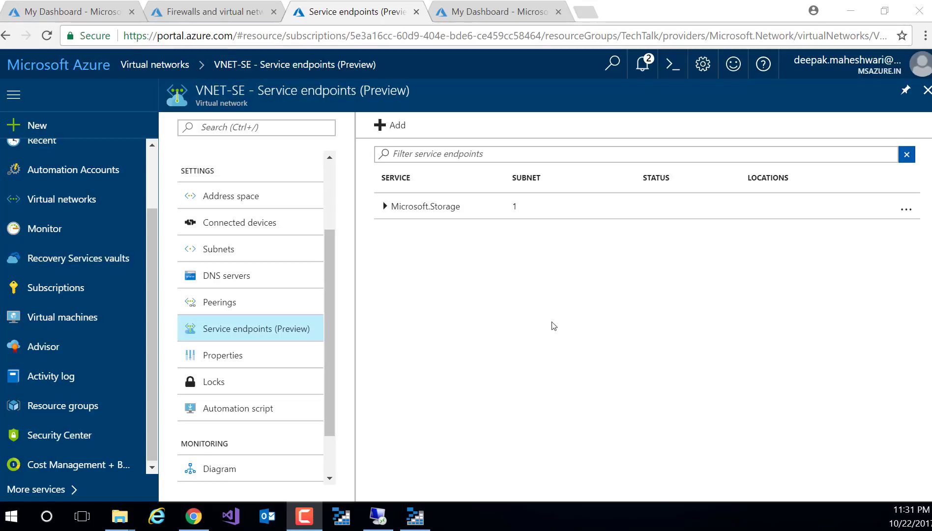
mouse_move(495, 309)
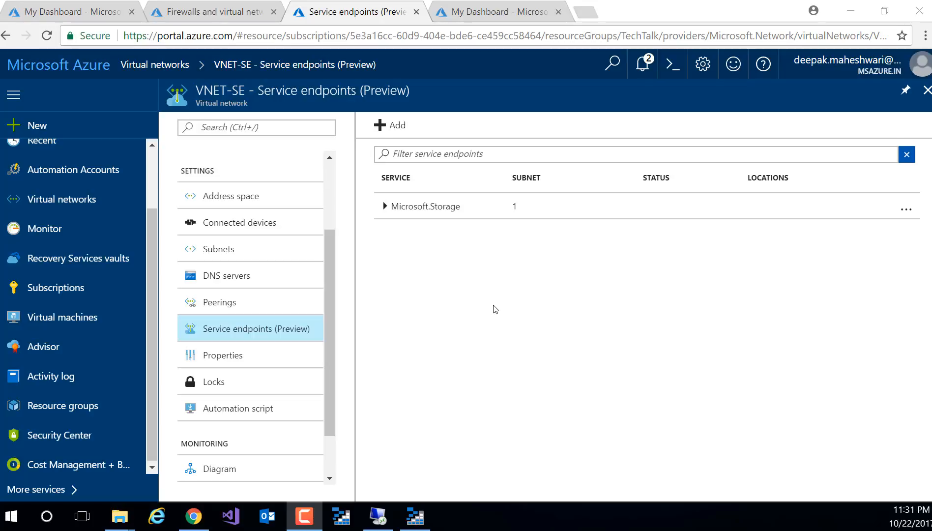
mouse_move(225, 343)
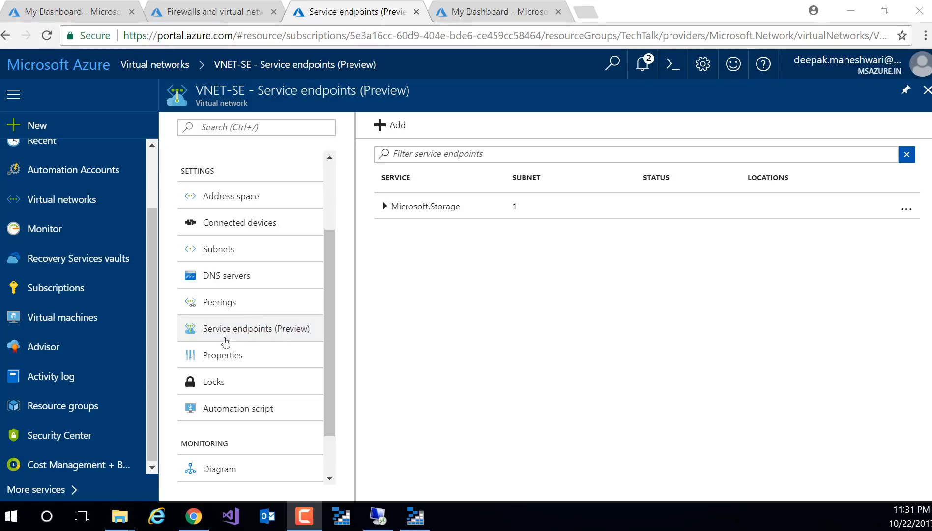
mouse_move(246, 333)
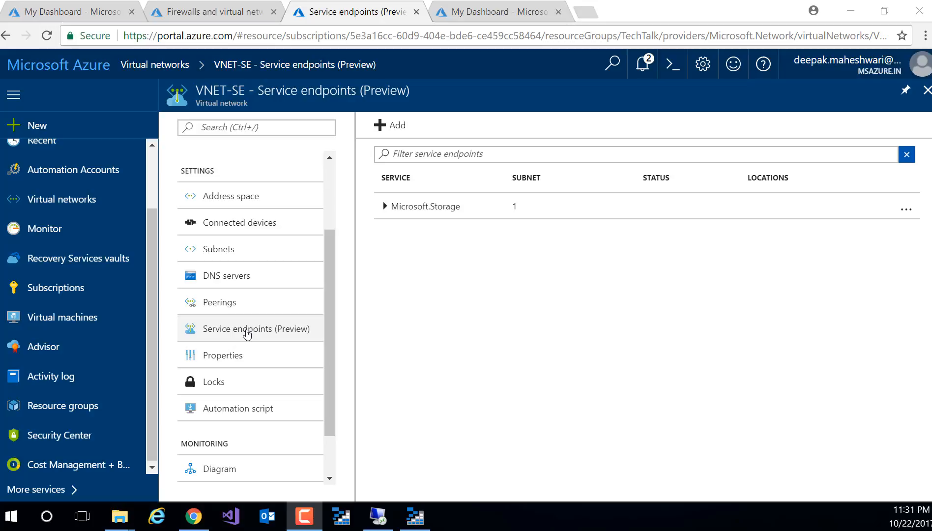
mouse_move(268, 328)
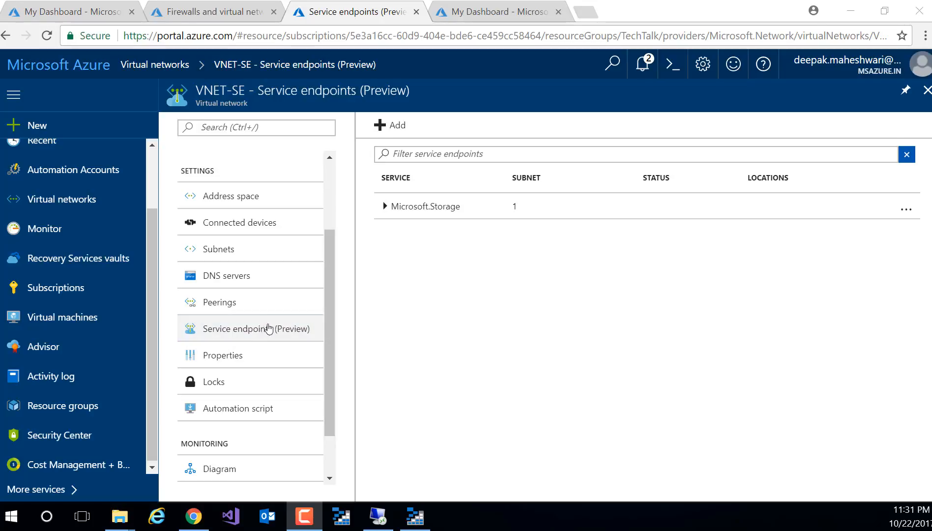
Add a Microsoft.Storage service endpoint, then view techtalkse's firewall settings listing subnet 10.1.0.0/24
scroll(up, 3)
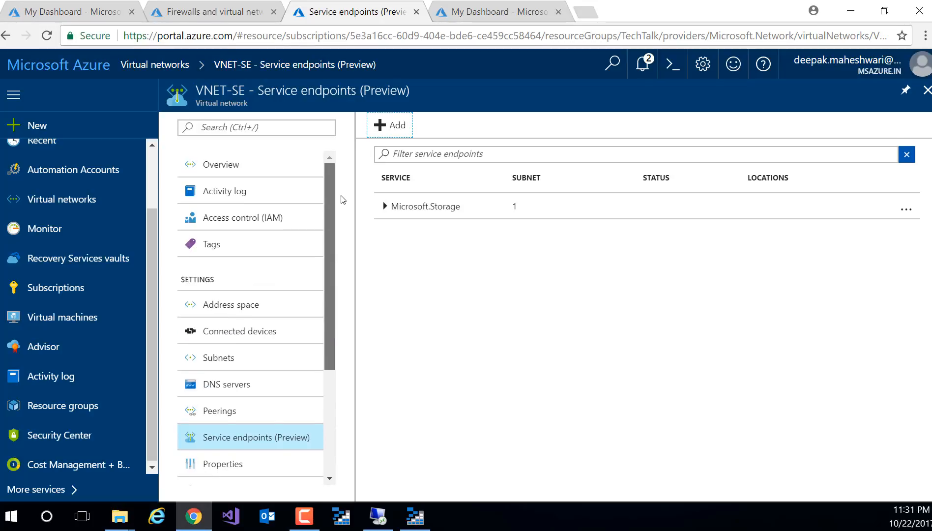
scroll(down, 3)
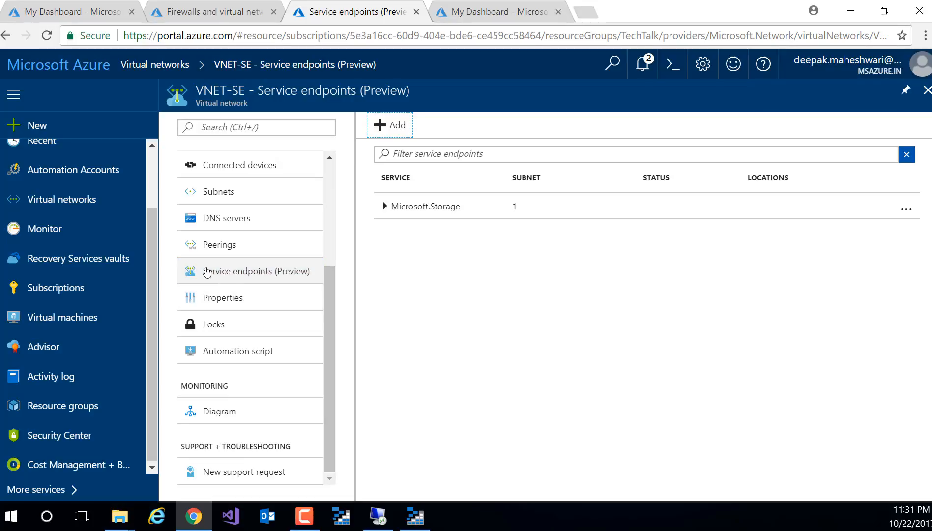
mouse_move(247, 275)
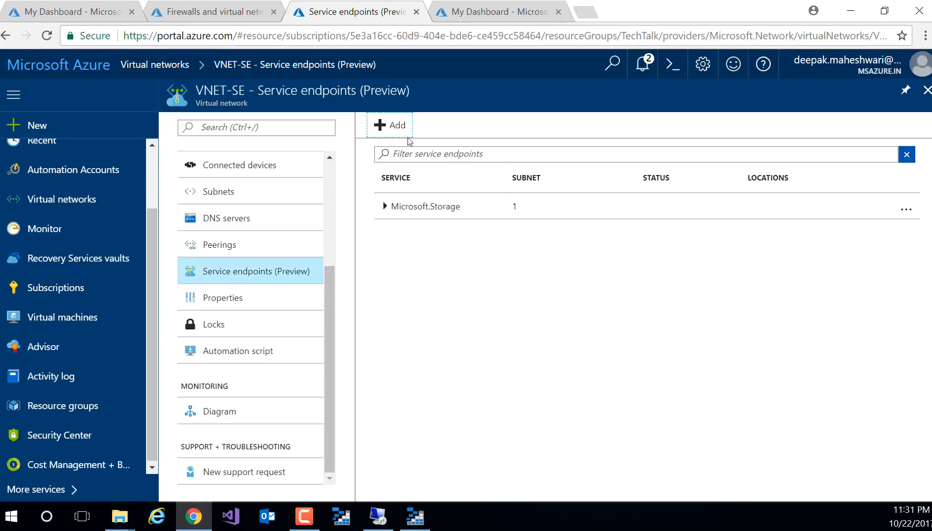
click(390, 125)
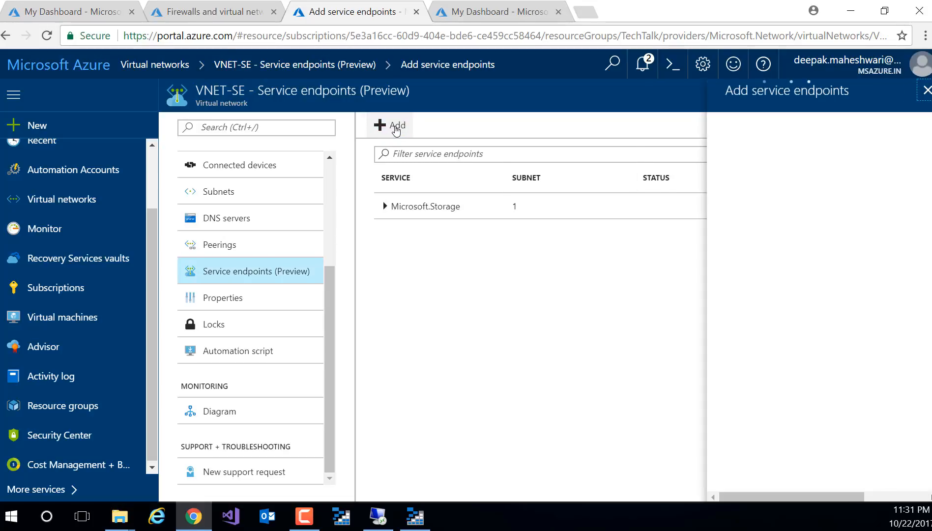
click(390, 125)
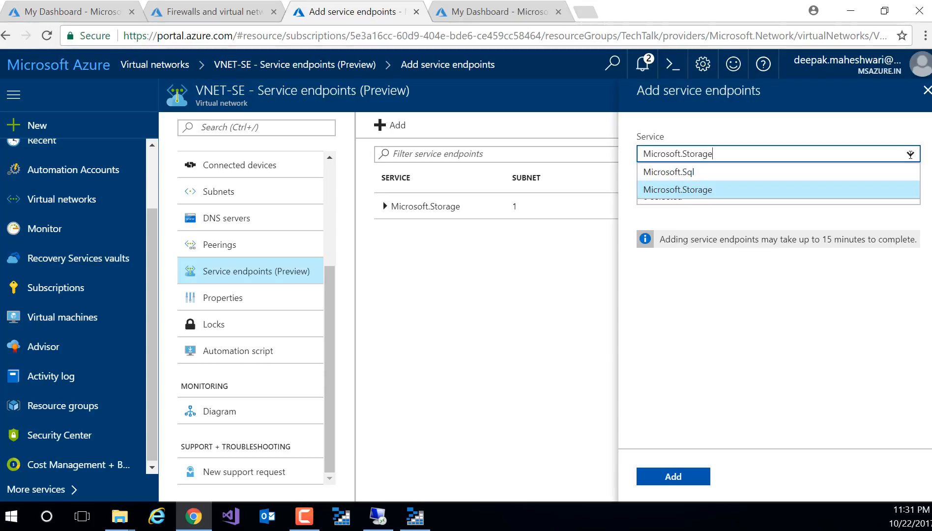
mouse_move(708, 172)
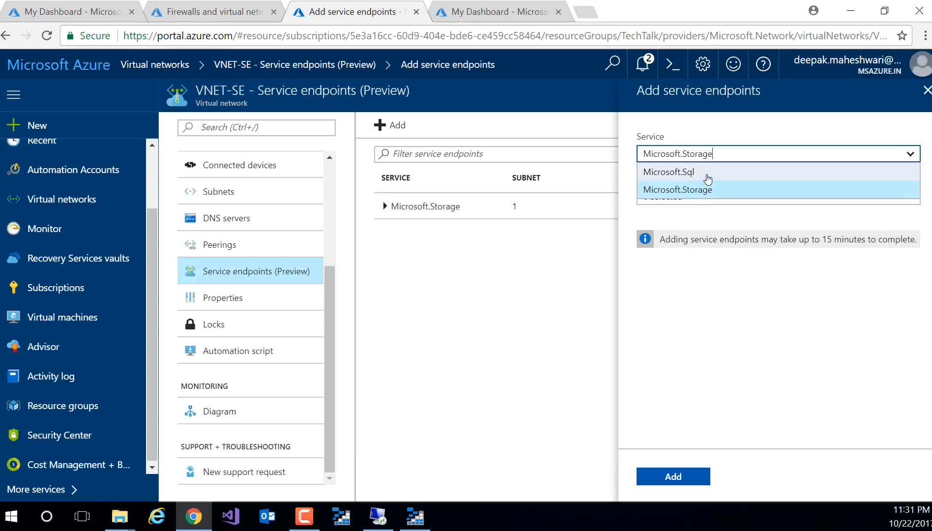
mouse_move(730, 202)
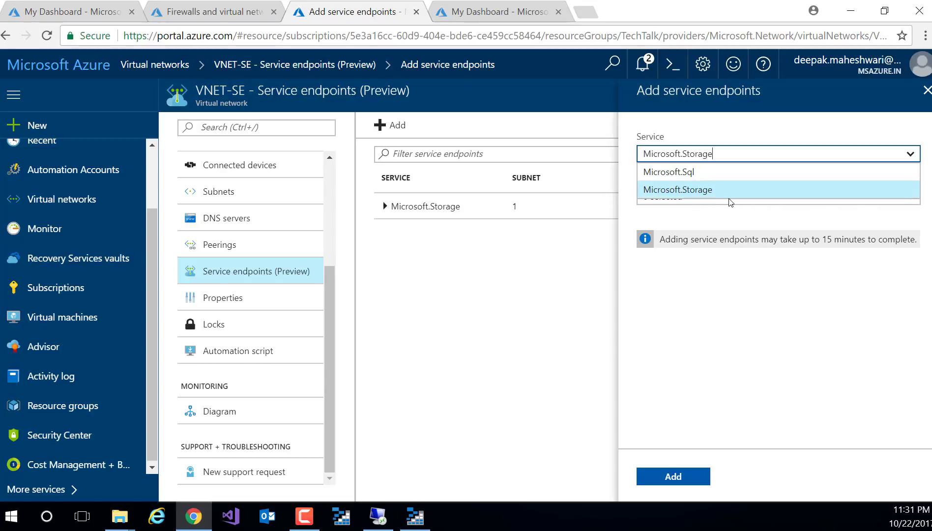
click(678, 189)
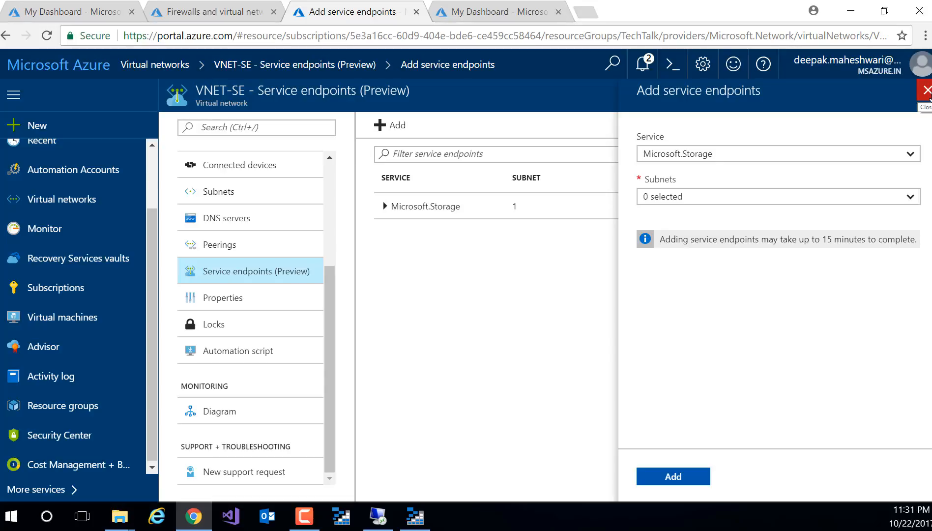
click(210, 11)
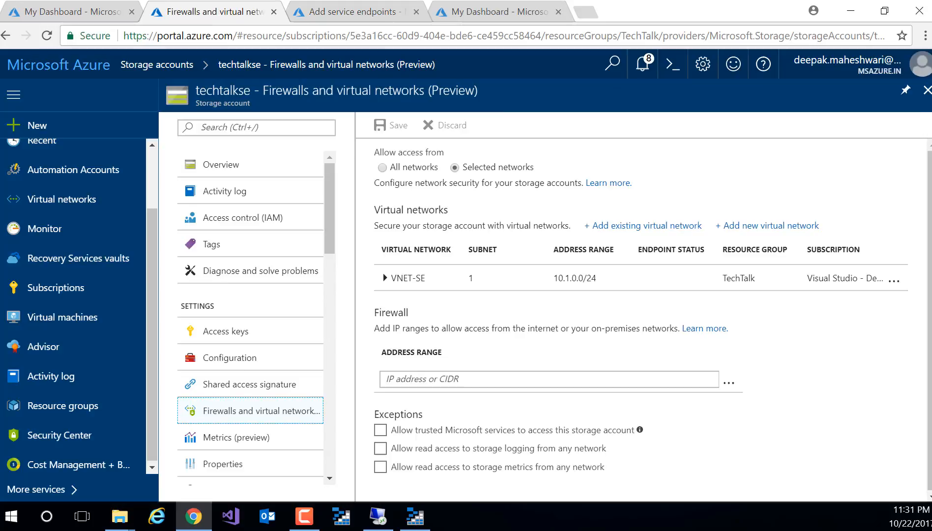
Reopen techtalkse from the Storage accounts list and show its Firewalls and virtual networks page
click(156, 64)
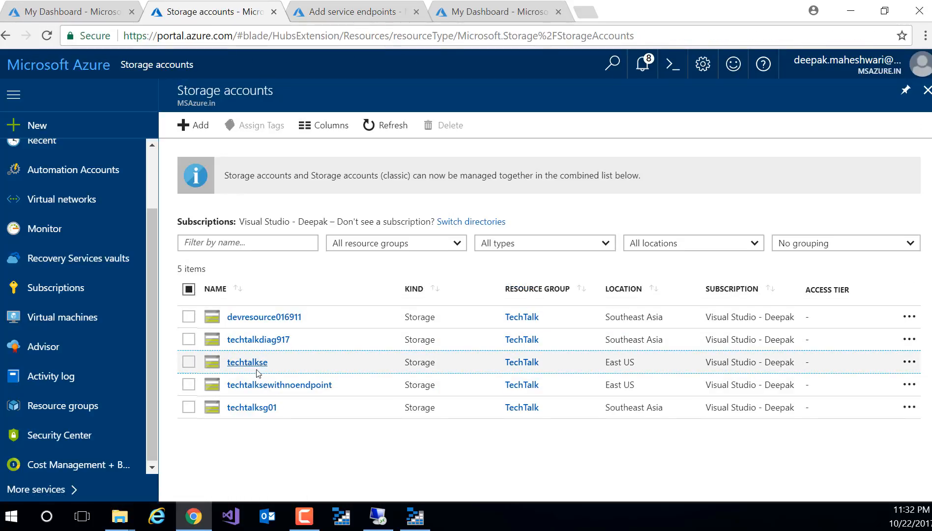
mouse_move(258, 365)
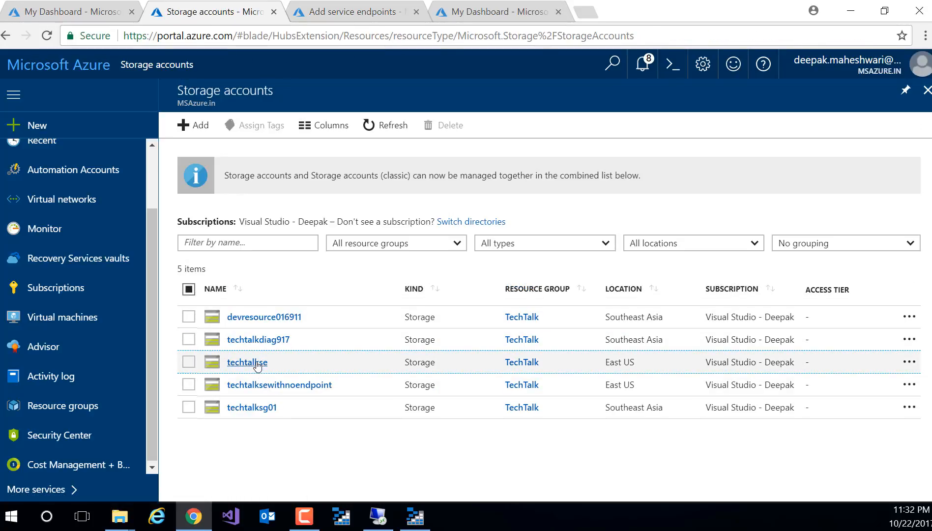
click(247, 363)
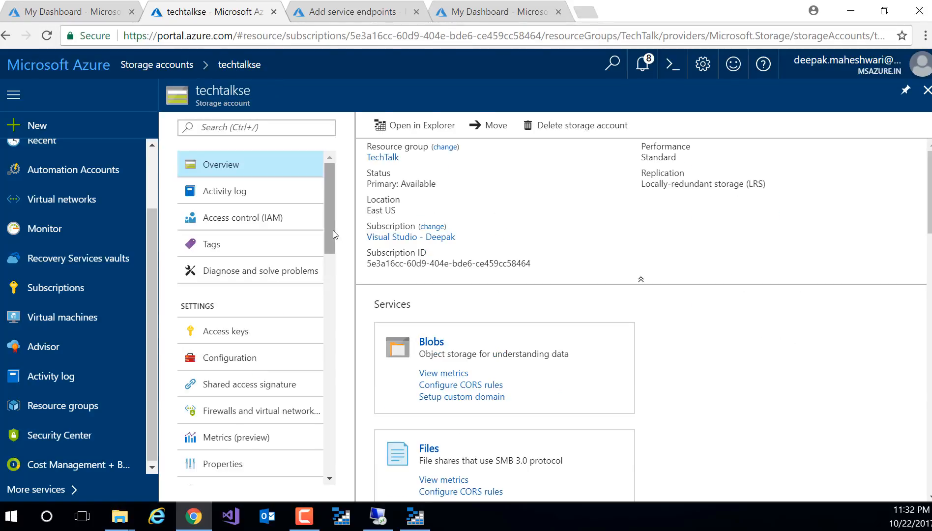
scroll(down, 3)
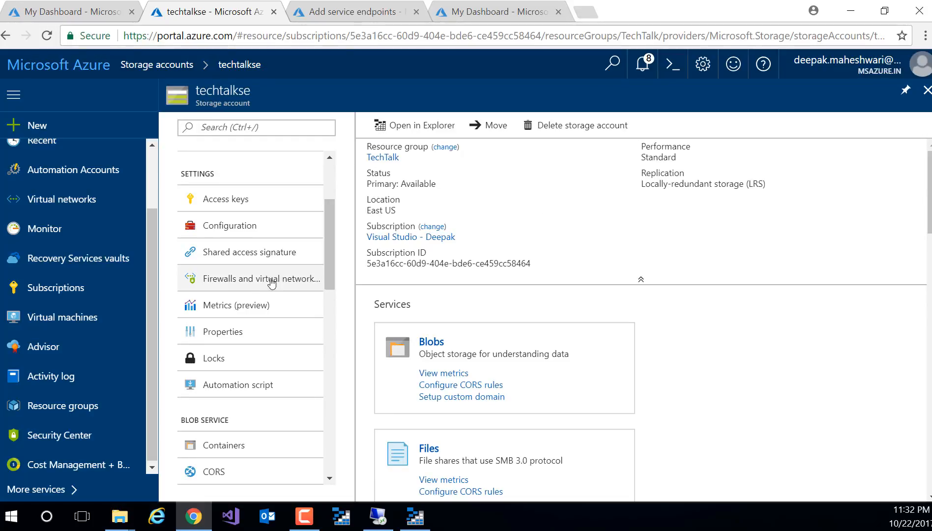
mouse_move(215, 281)
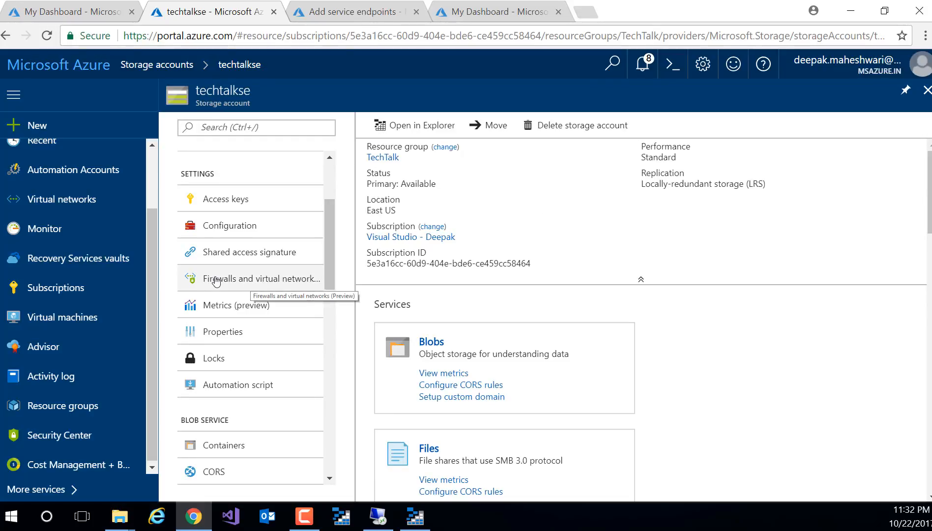
mouse_move(264, 282)
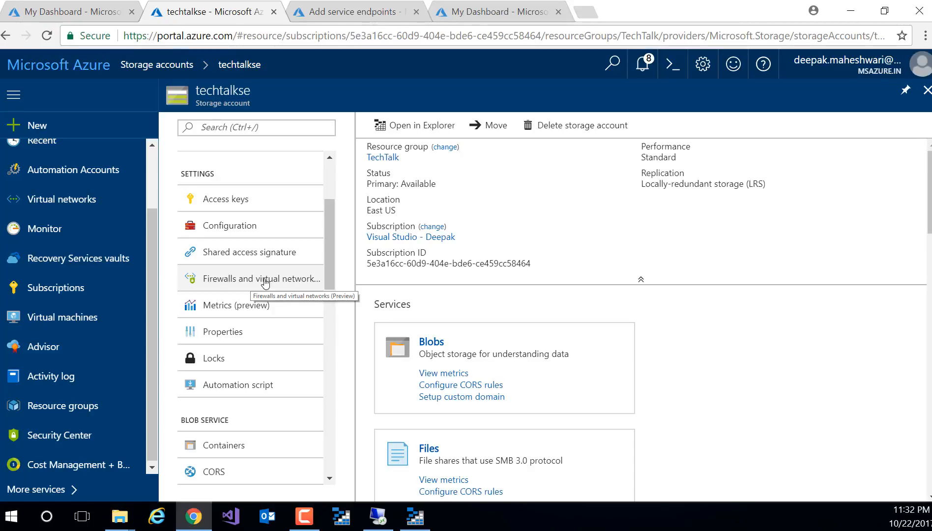
click(260, 279)
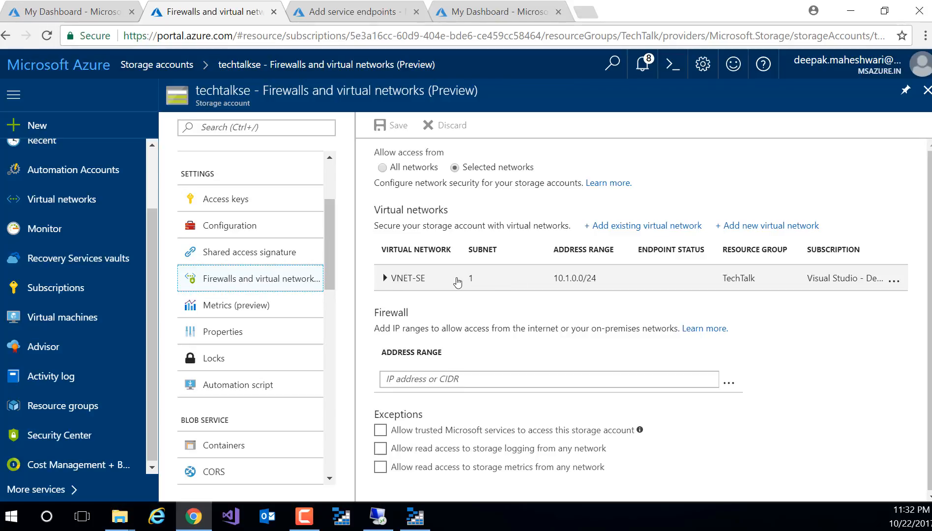
mouse_move(491, 297)
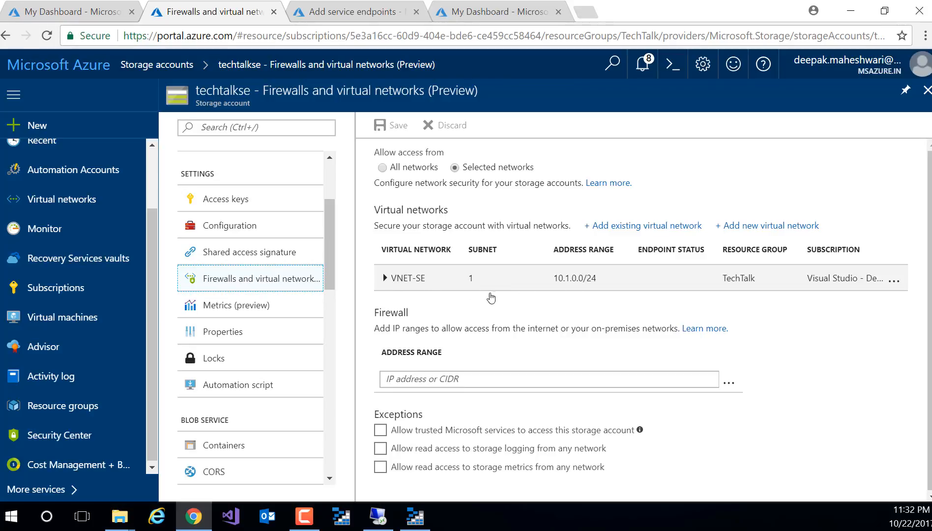
mouse_move(428, 290)
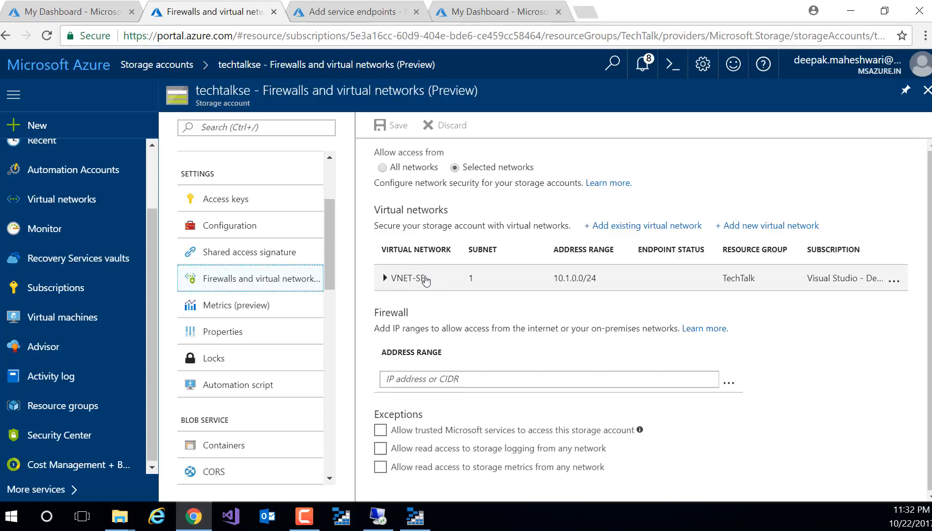
mouse_move(376, 277)
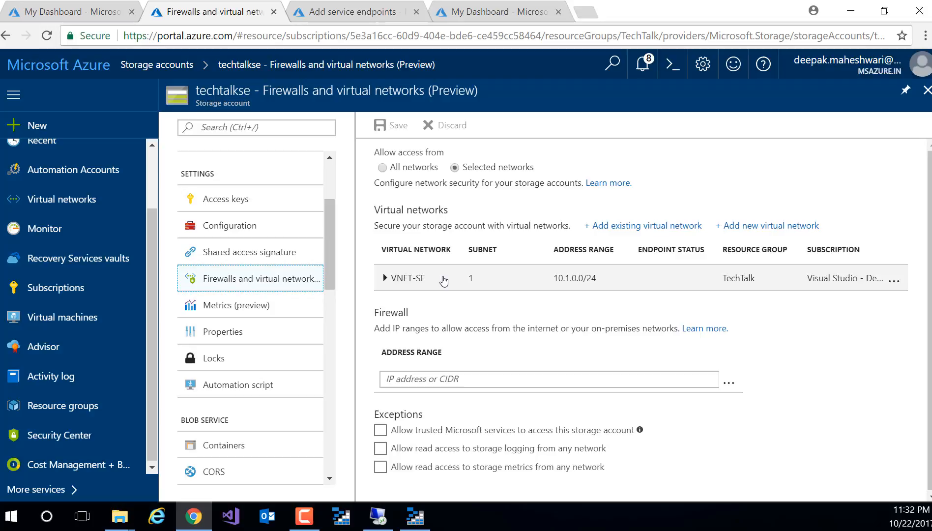
mouse_move(430, 281)
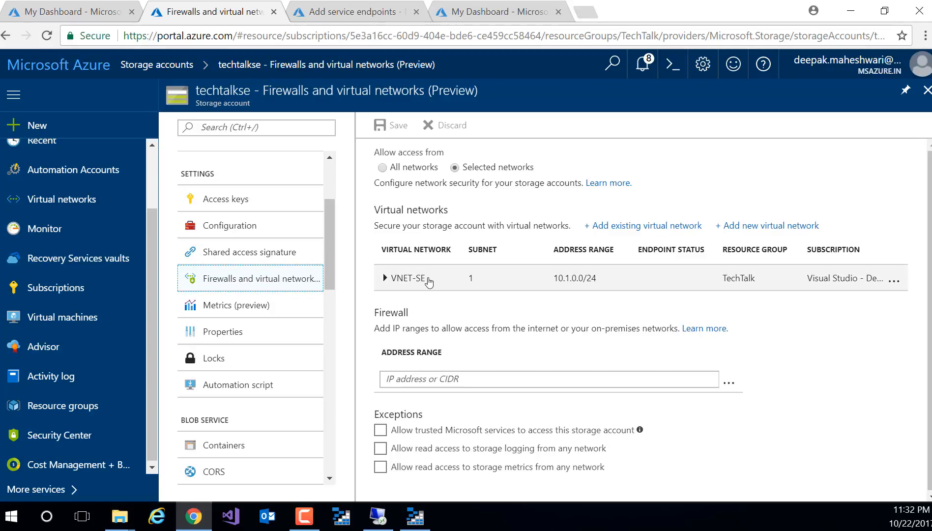
mouse_move(415, 517)
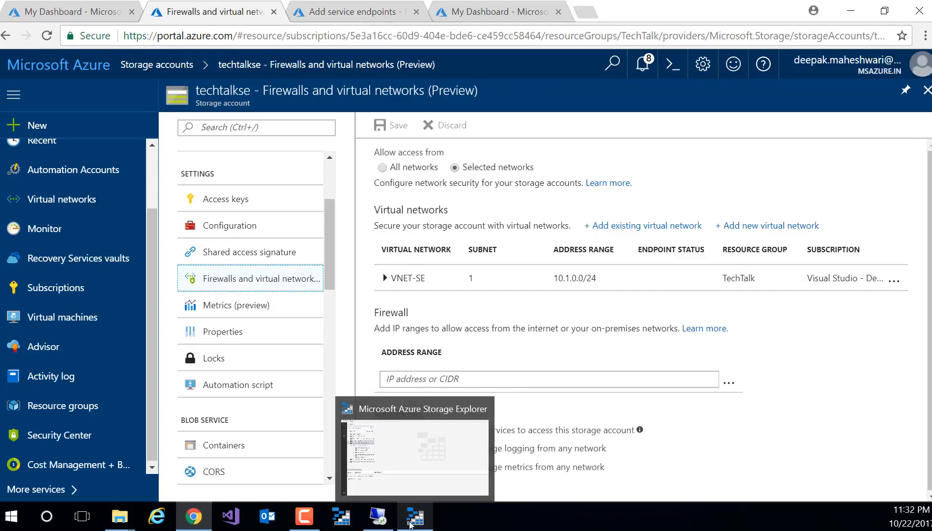
In Storage Explorer, open techtalksewithnoendpoint's empty vhd blob container, then collapse the account
click(415, 516)
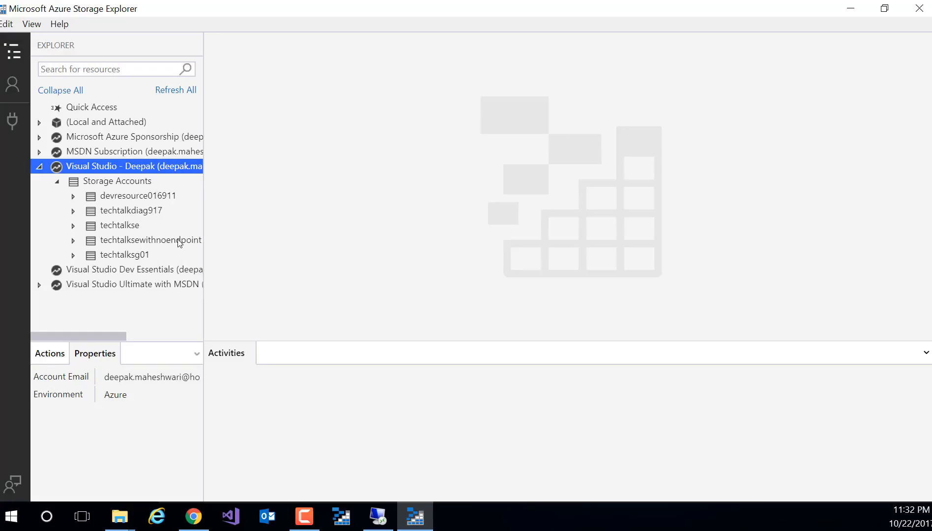
mouse_move(141, 244)
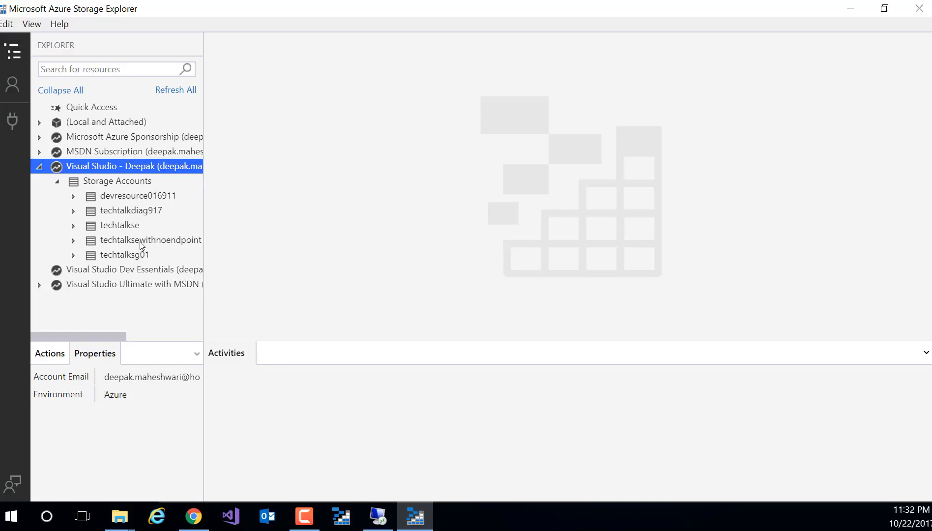
mouse_move(76, 244)
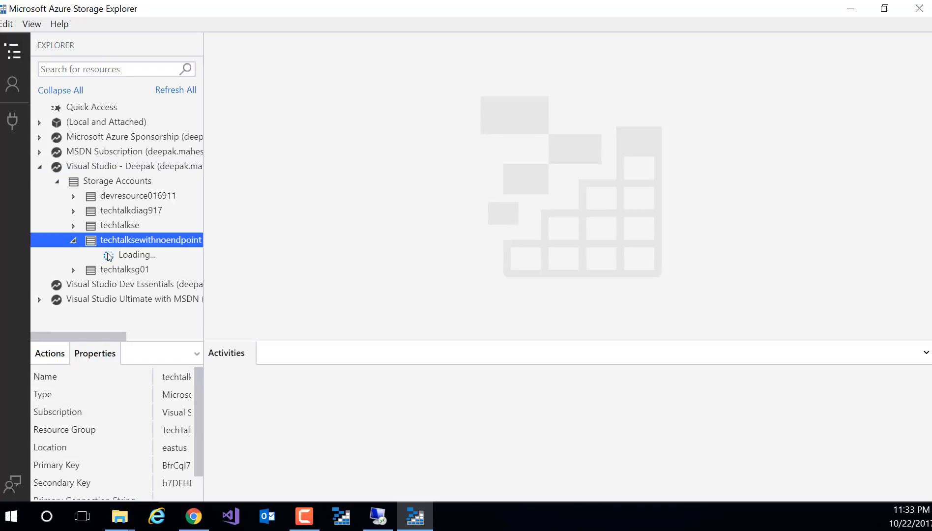
click(73, 239)
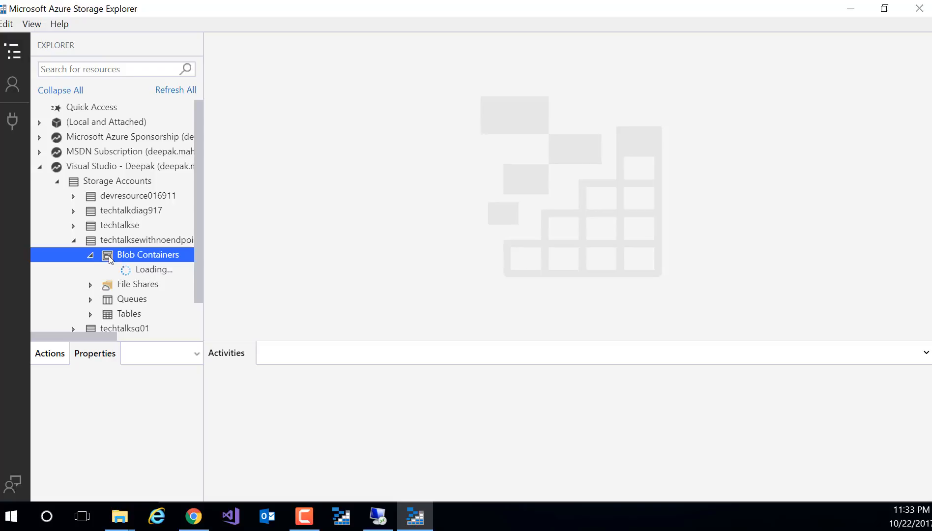
click(142, 270)
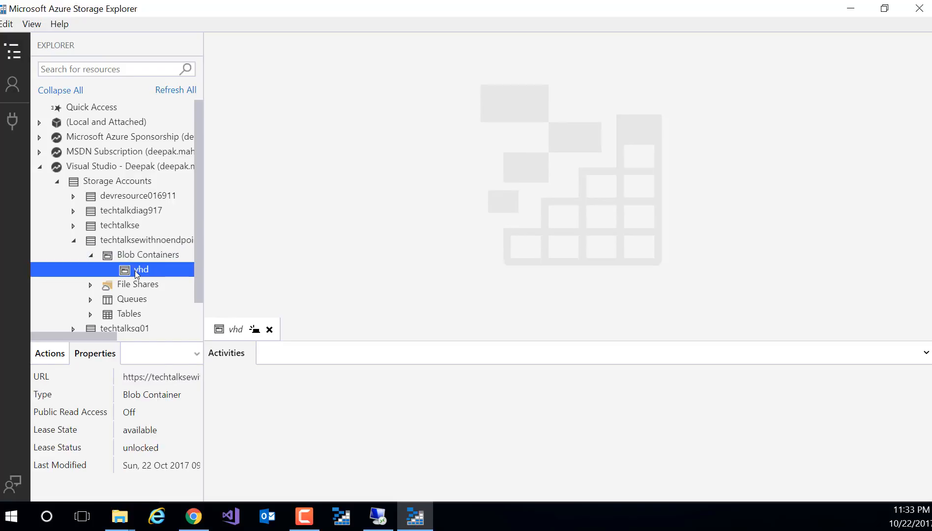
double_click(142, 269)
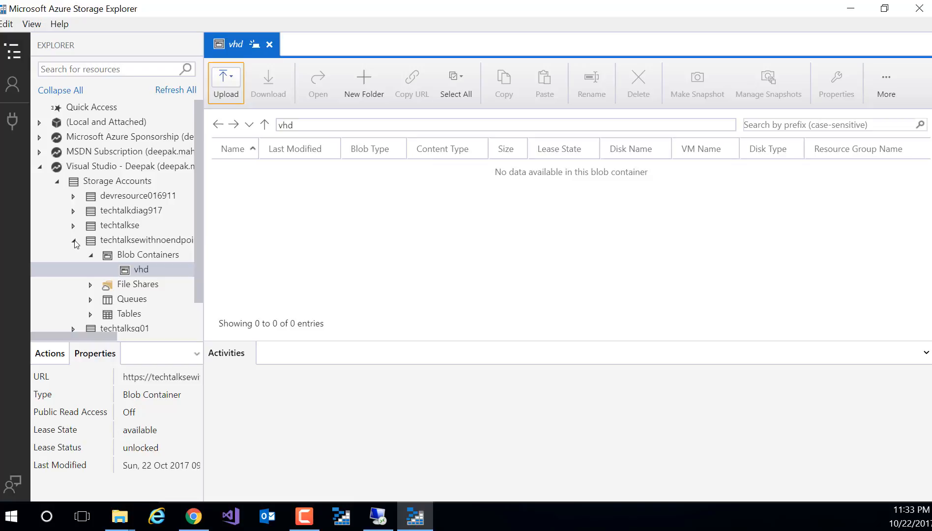
click(73, 240)
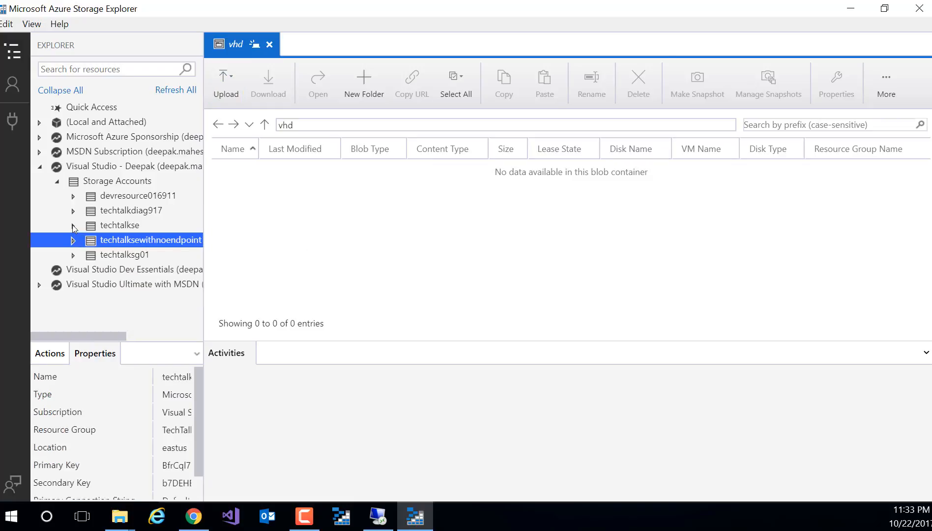
Expand techtalkse's Blob Containers, triggering the 'Unable to retrieve child resources' unauthorized error
click(119, 225)
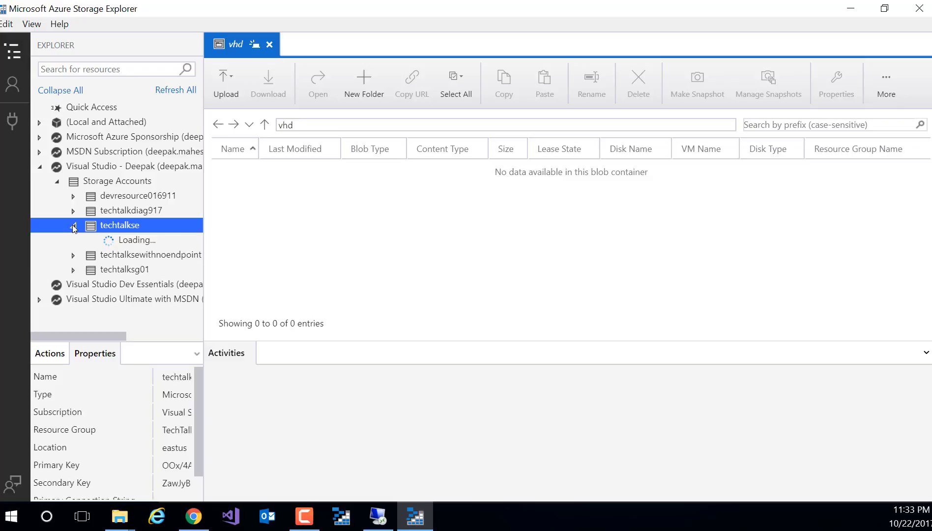
click(73, 224)
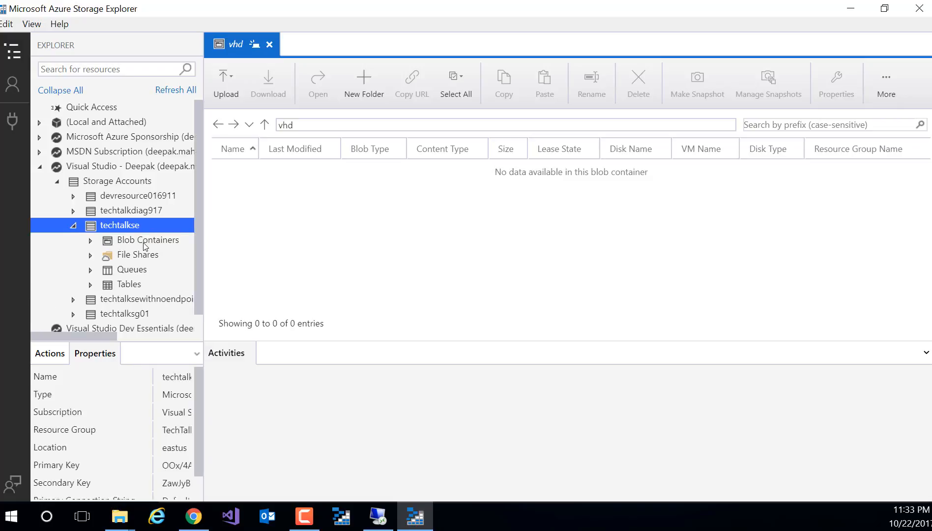
click(91, 240)
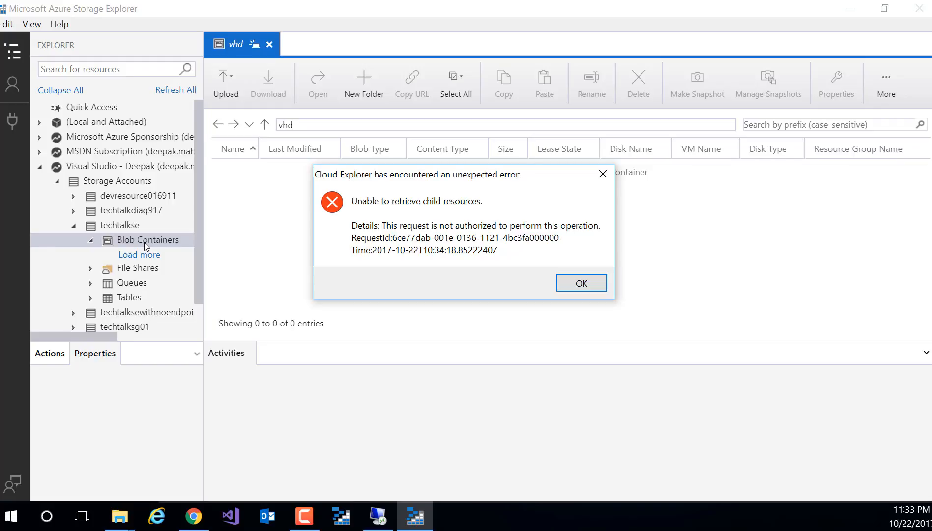
mouse_move(447, 207)
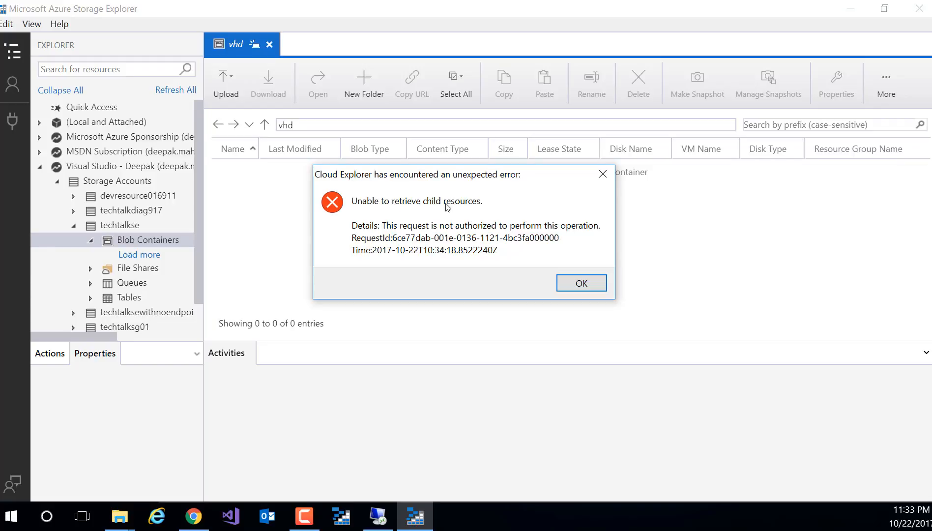
mouse_move(390, 230)
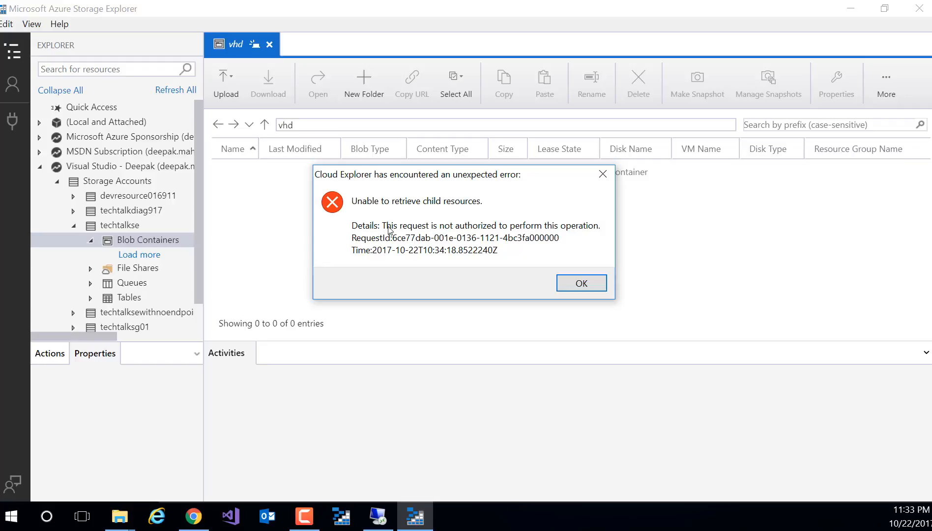
mouse_move(567, 232)
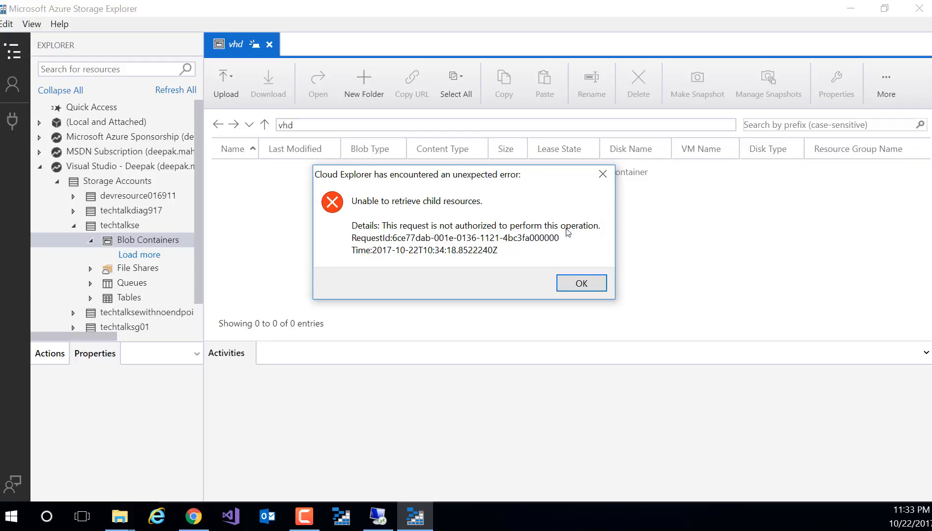
mouse_move(604, 280)
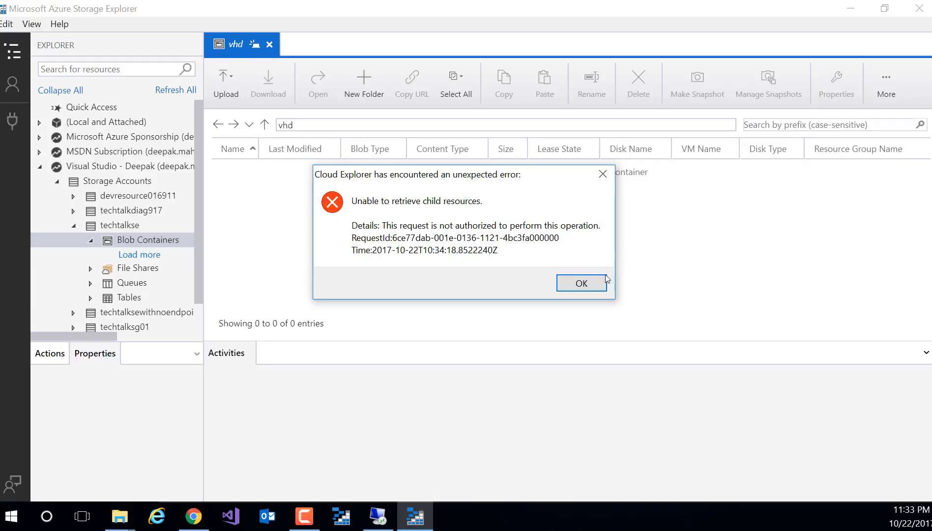
mouse_move(581, 283)
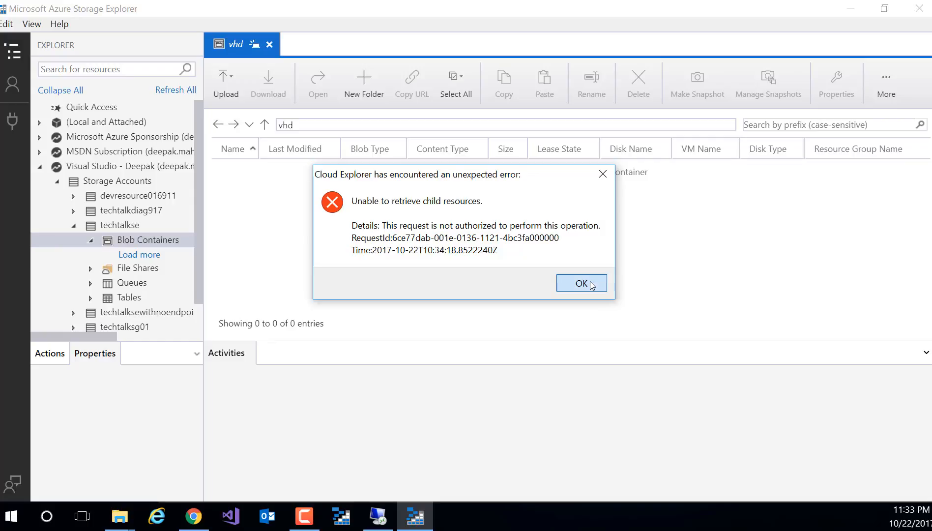
Close the Cloud Explorer authorization error dialog with OK
click(581, 282)
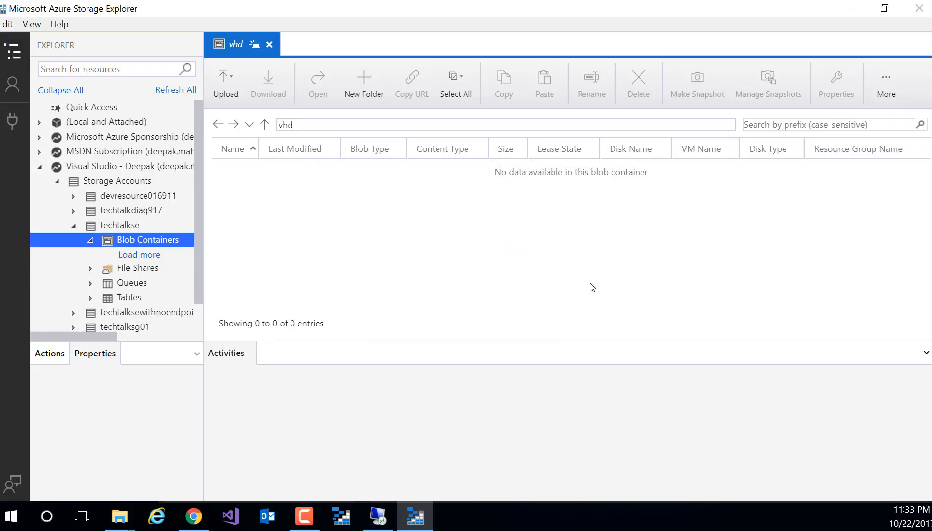
mouse_move(538, 240)
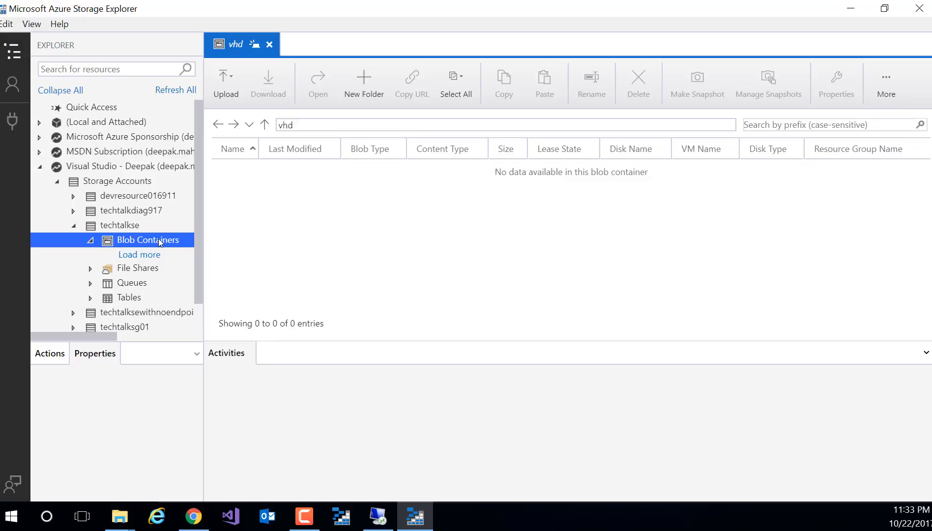
mouse_move(553, 324)
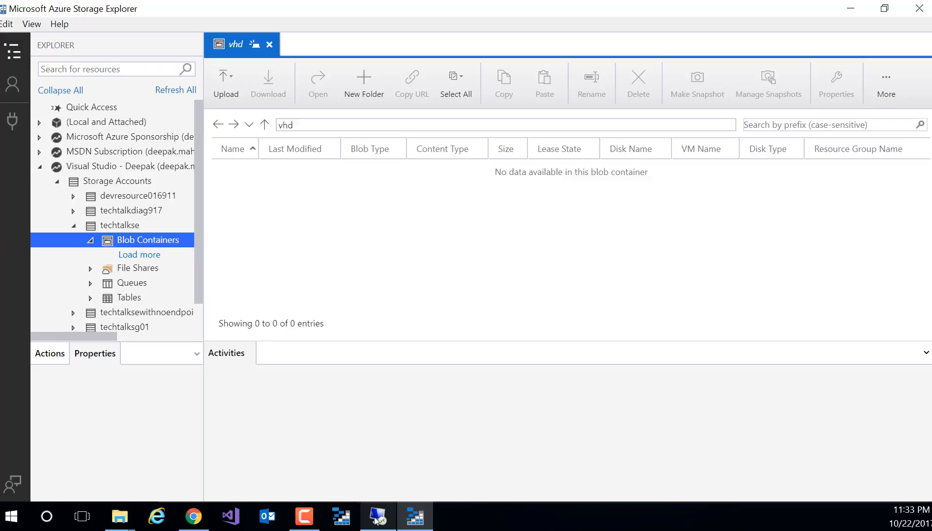
mouse_move(378, 515)
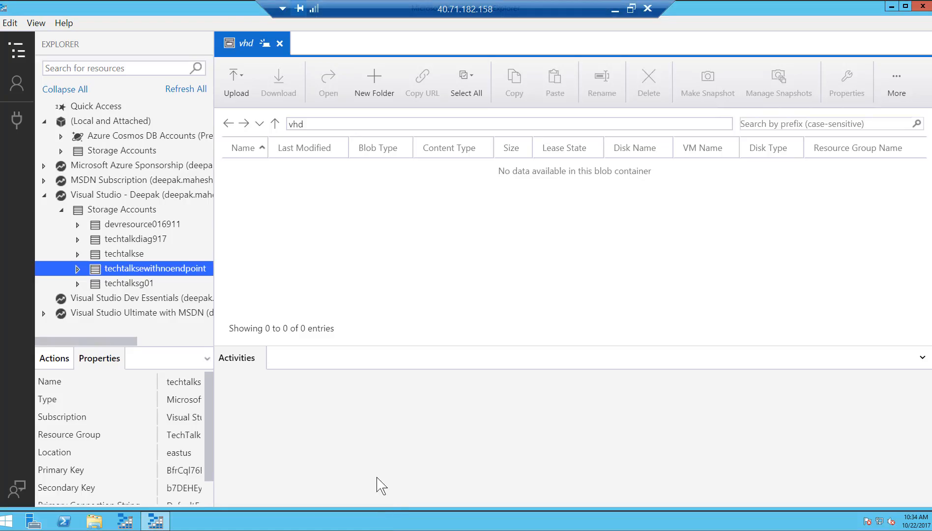
mouse_move(80, 258)
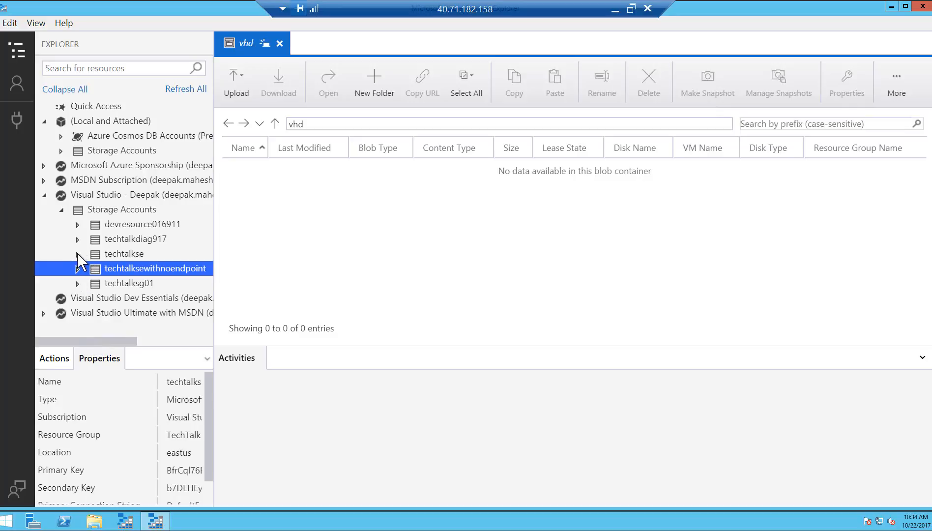
On the VM, expand techtalkse's Blob Containers to reveal the leased vhds container
click(125, 253)
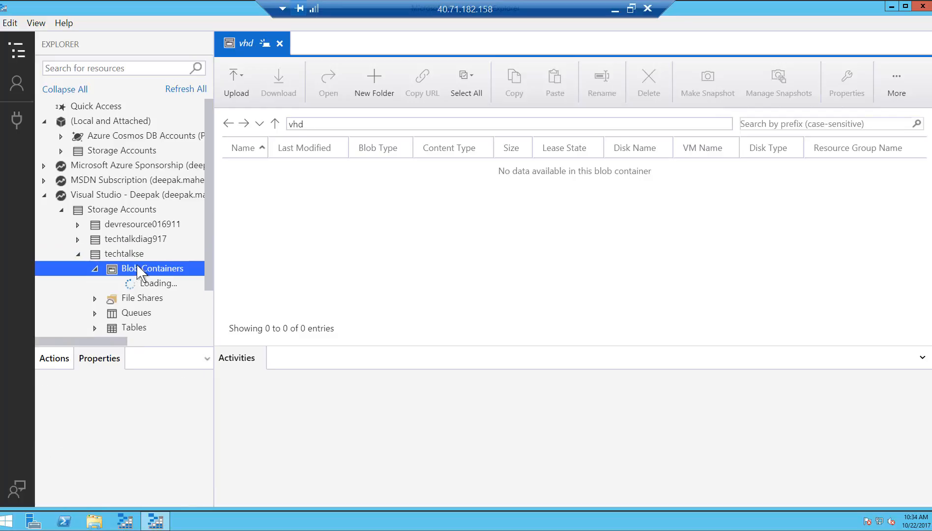
click(161, 283)
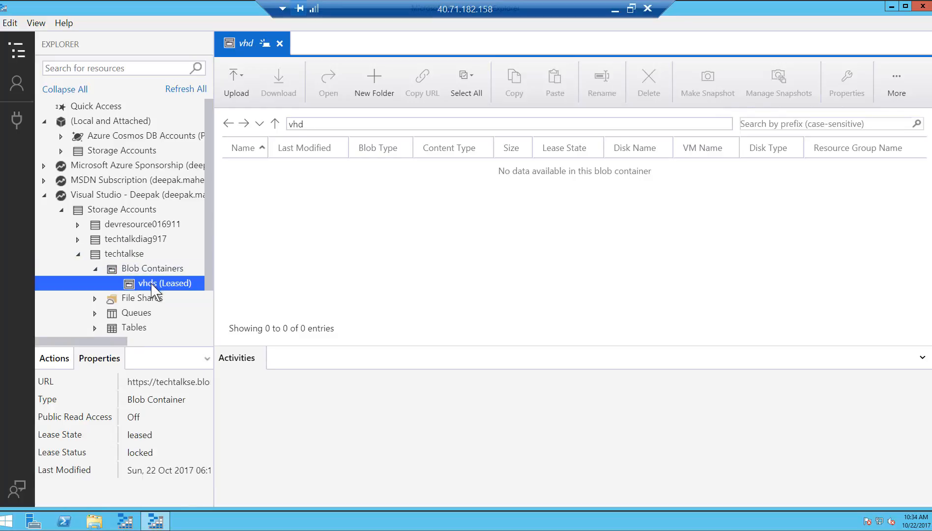